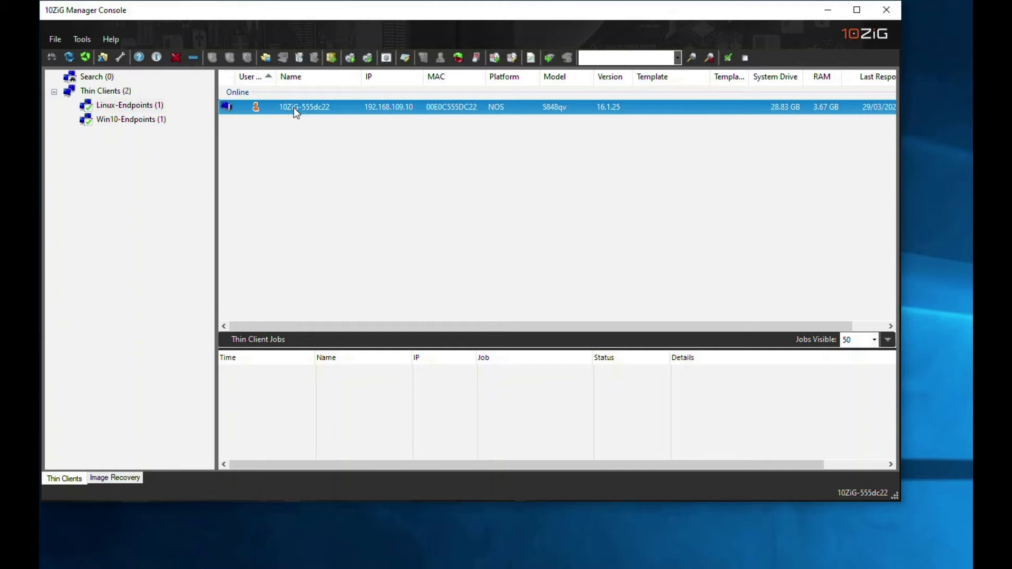
# Step: Start a VNC shadow session of thin client 10ZiG-555dc22 from its context menu
pyautogui.rightClick(304, 106)
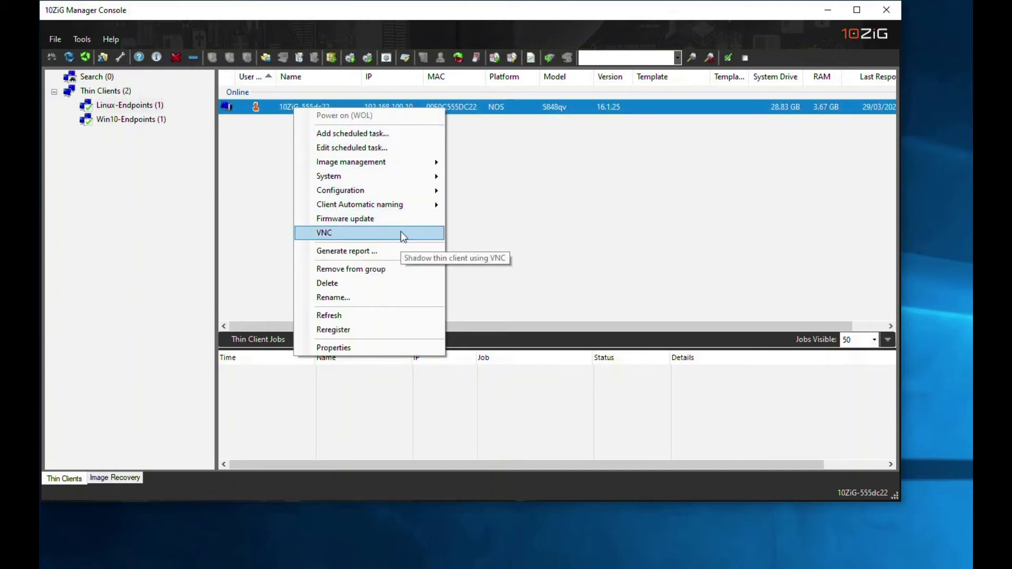
pyautogui.click(324, 232)
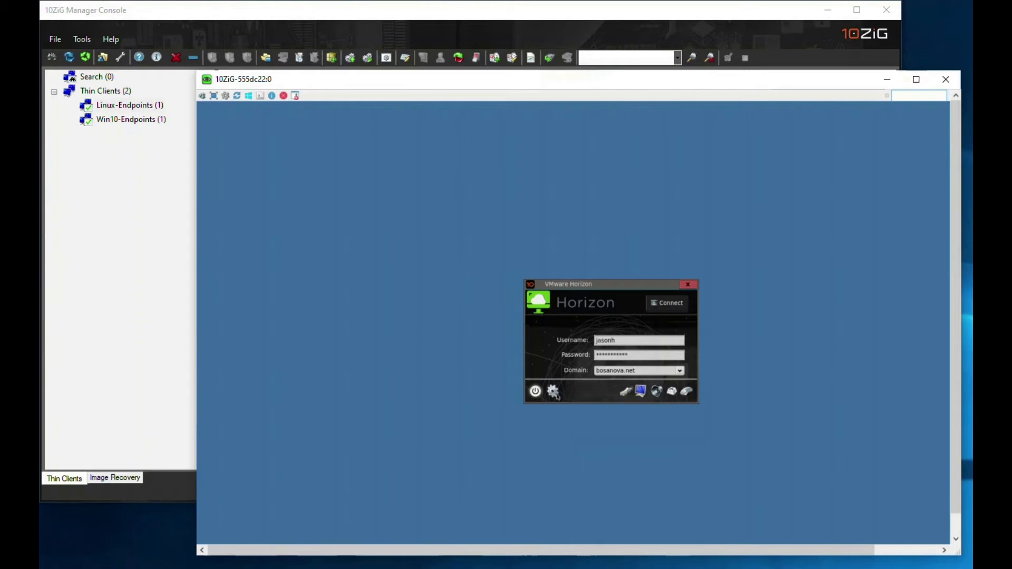
pyautogui.moveTo(552, 391)
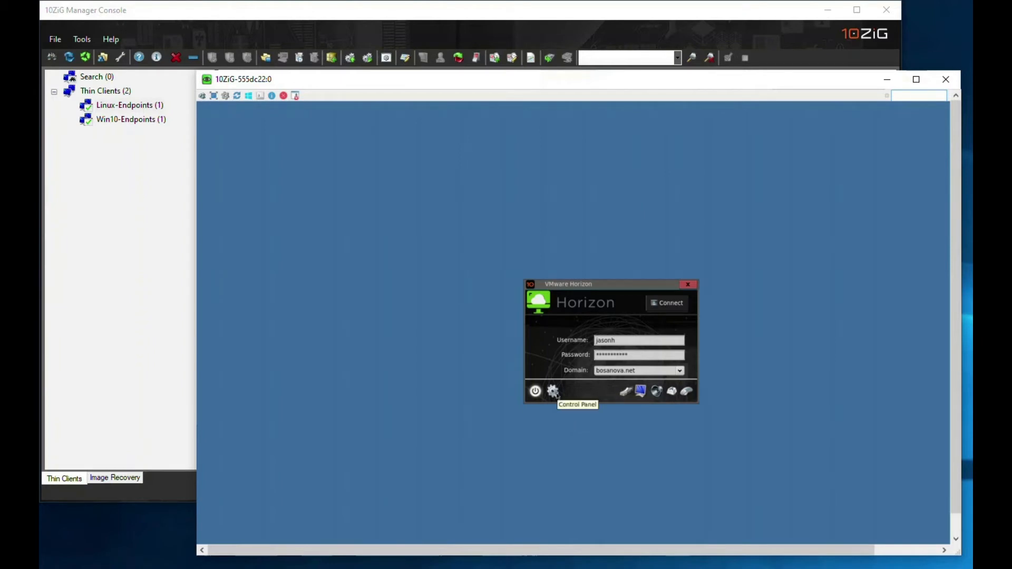
# Step: Reach USB Device Redirection settings through the shadowed client's Control Panel gear
pyautogui.click(551, 391)
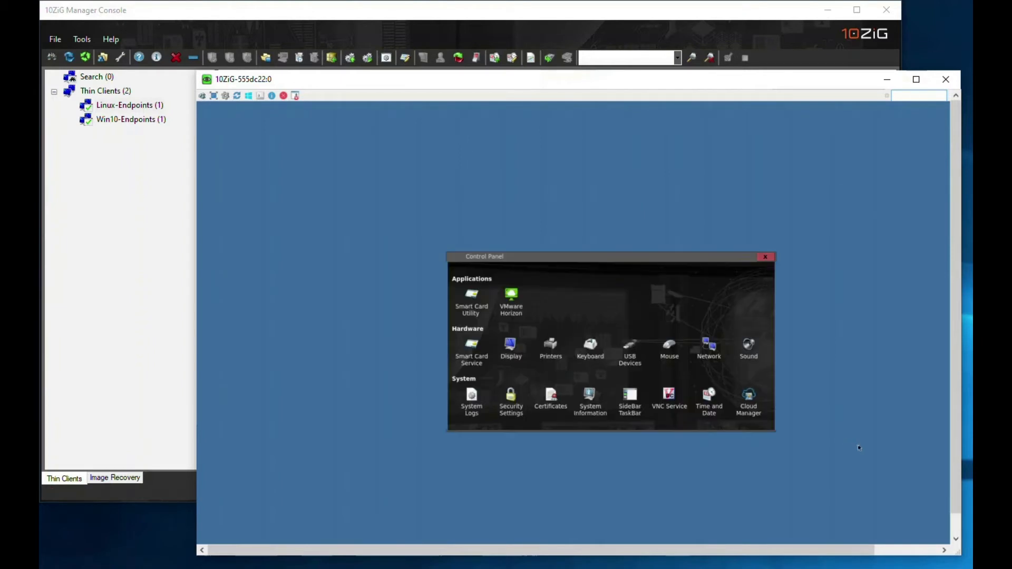
pyautogui.moveTo(383, 387)
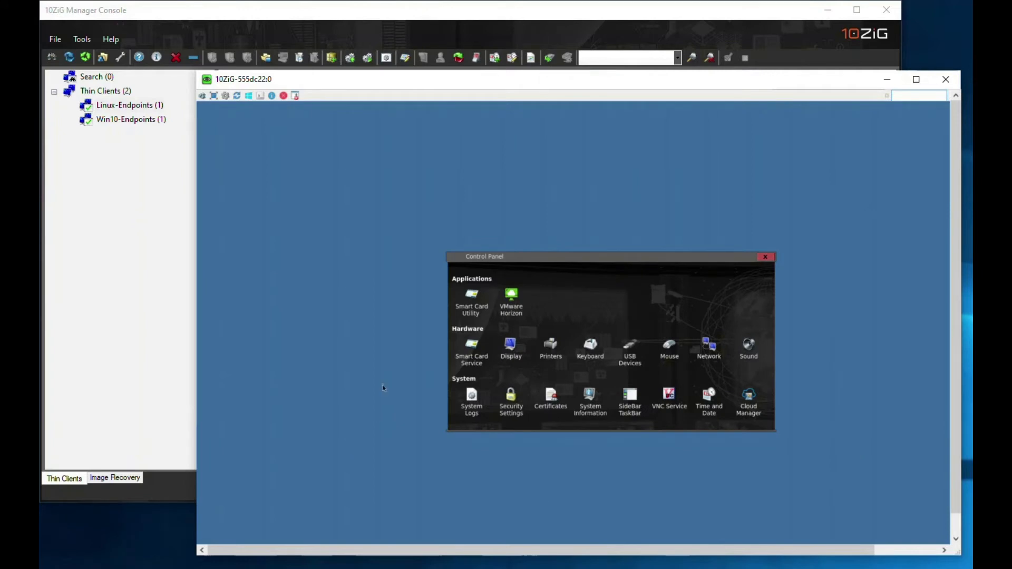
pyautogui.moveTo(489, 332)
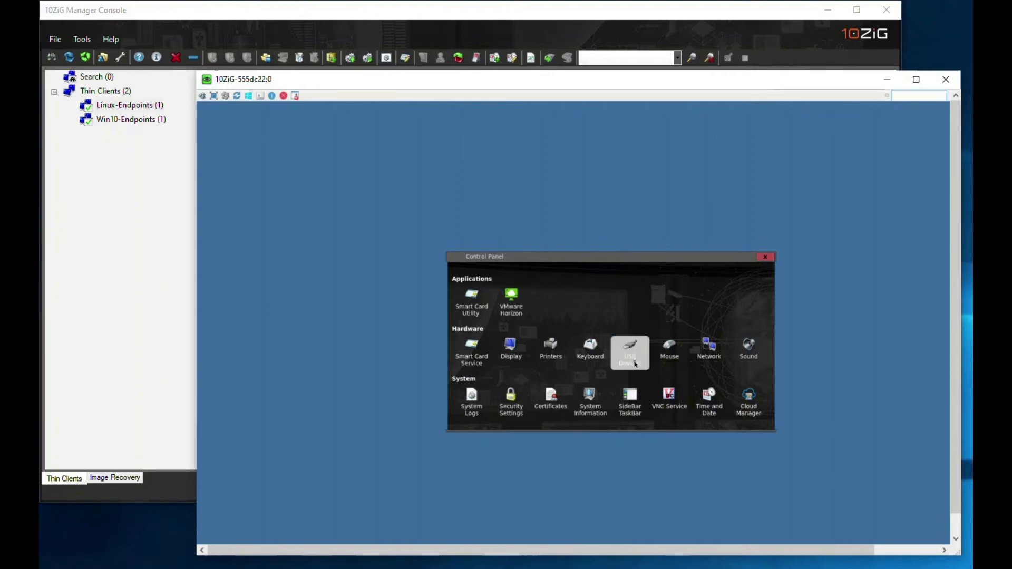
pyautogui.click(629, 352)
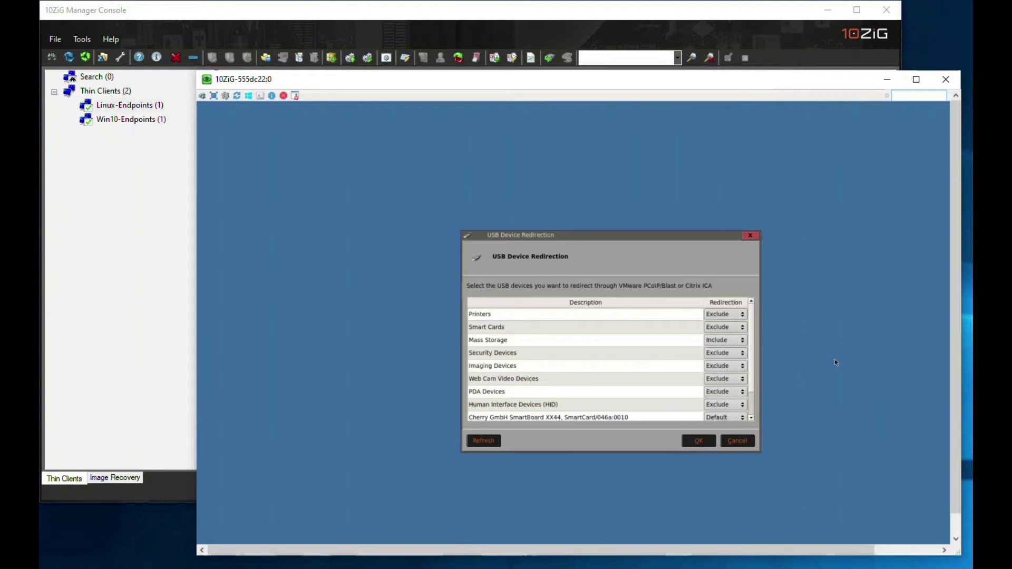
pyautogui.moveTo(750, 235)
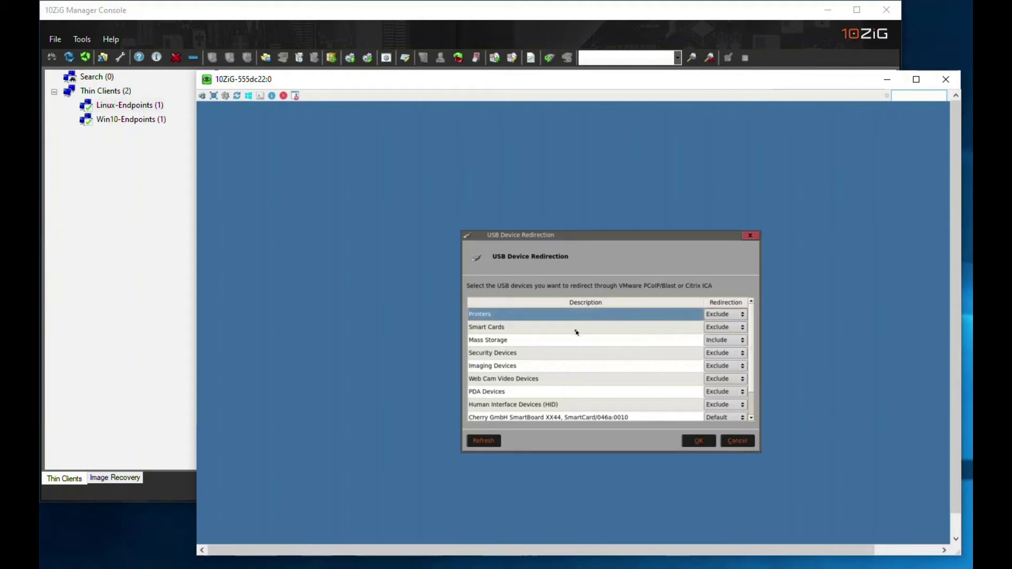
pyautogui.click(568, 341)
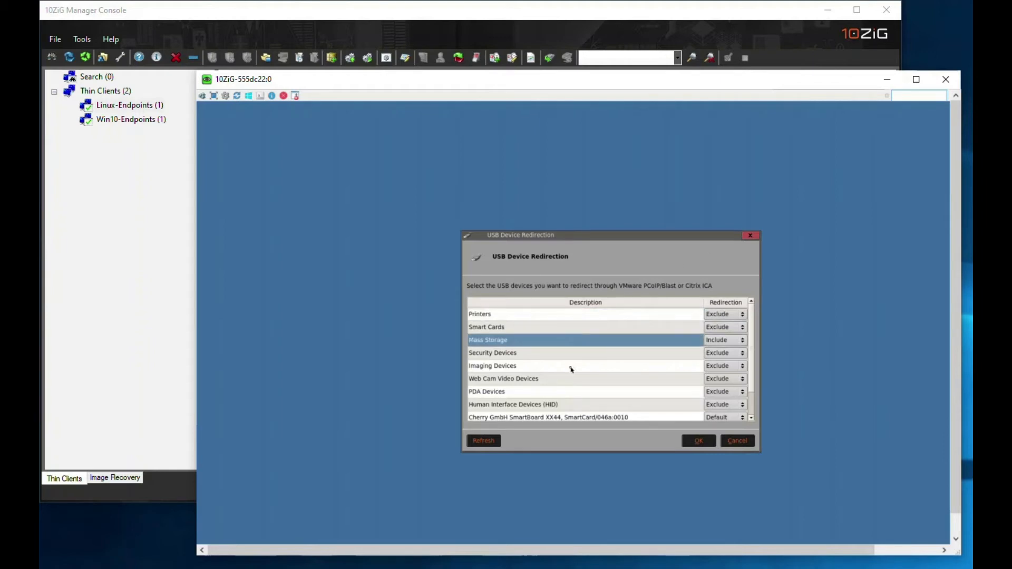
pyautogui.click(570, 366)
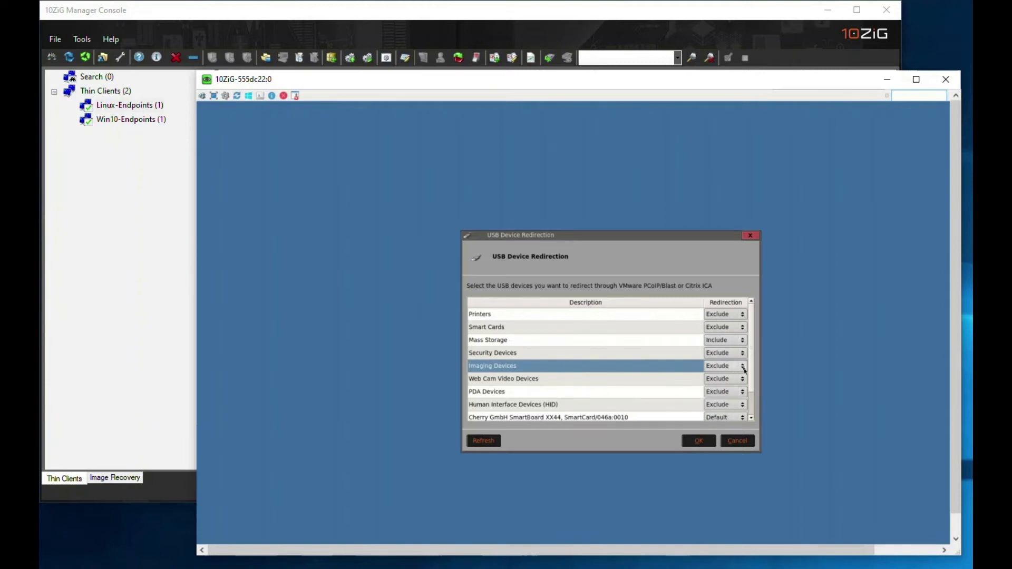
pyautogui.click(742, 366)
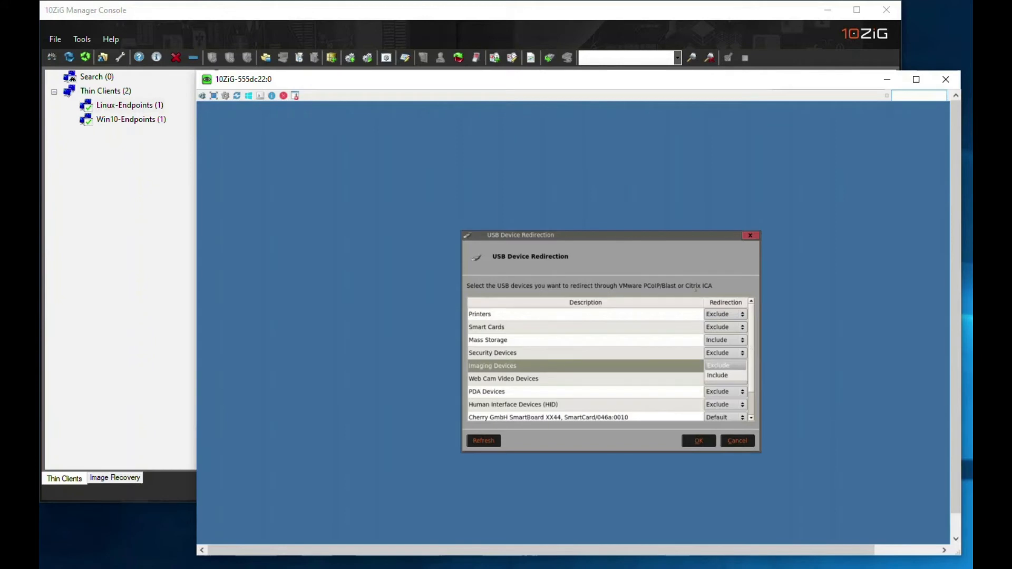
pyautogui.click(724, 366)
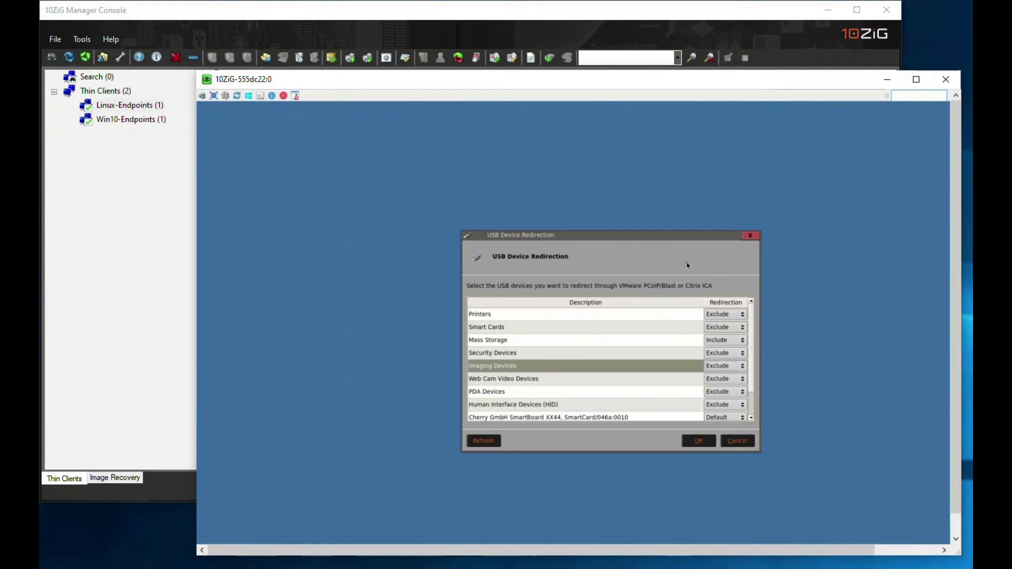
pyautogui.moveTo(709, 265)
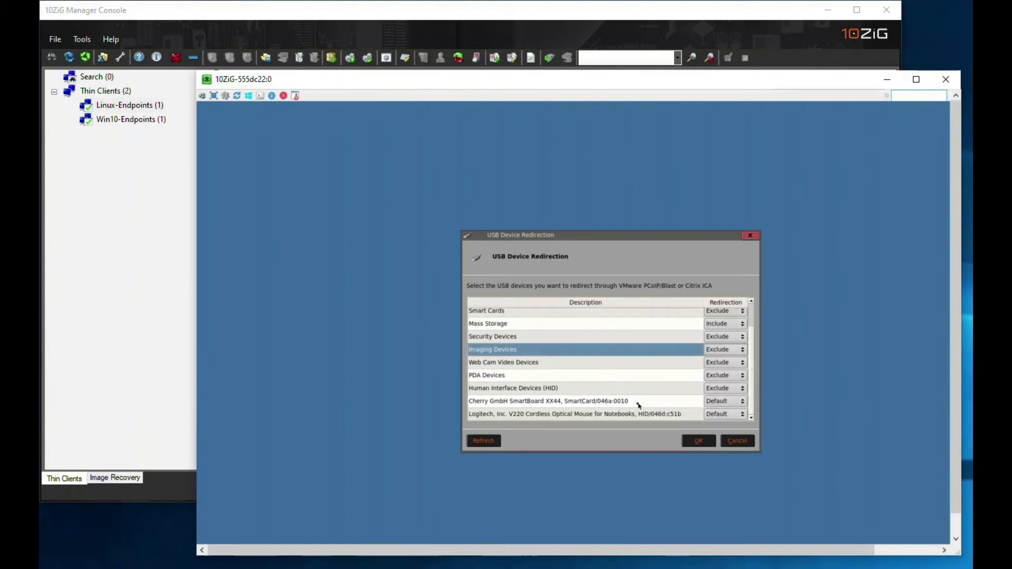
pyautogui.moveTo(632, 402)
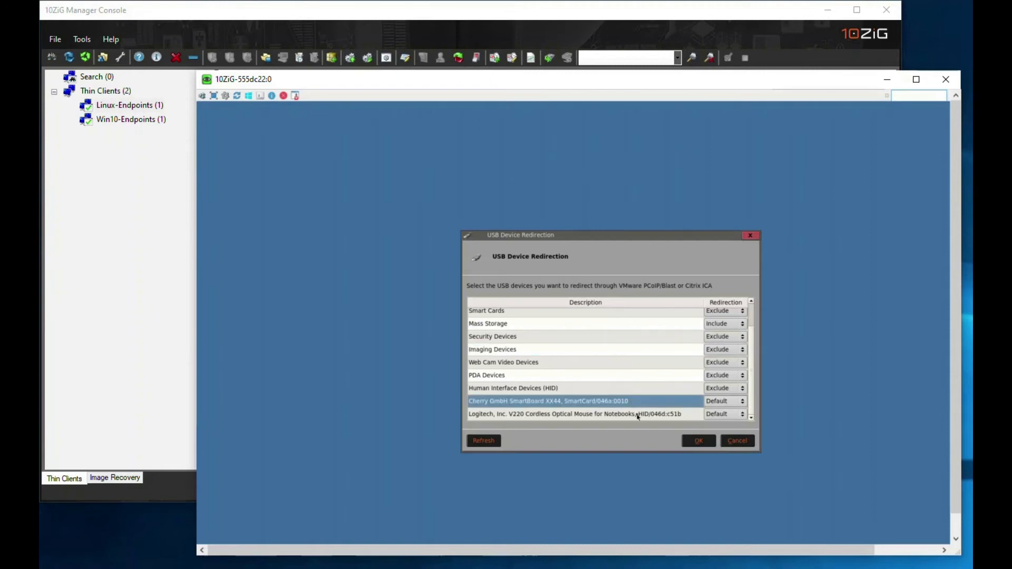
pyautogui.click(575, 414)
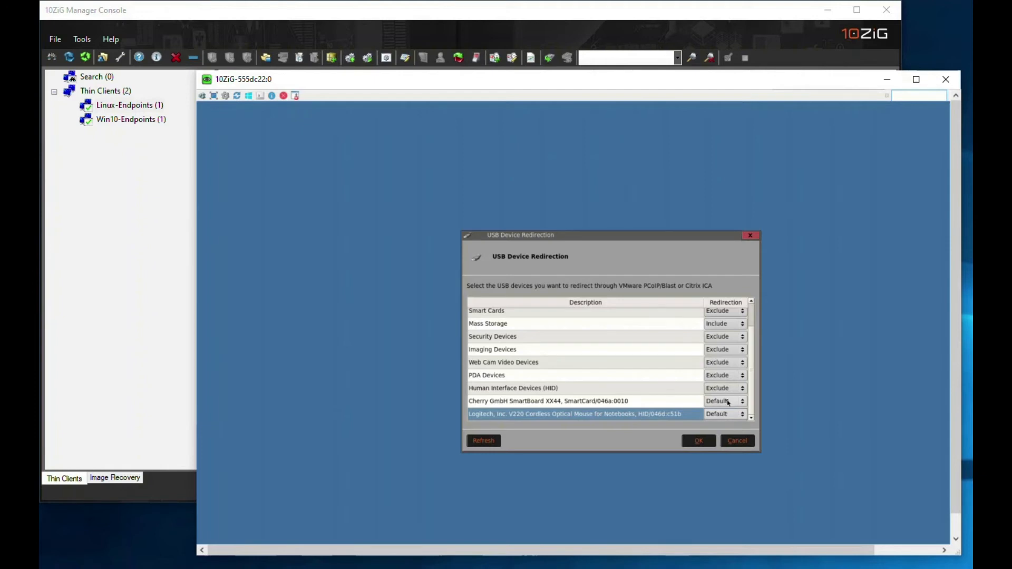
pyautogui.moveTo(729, 414)
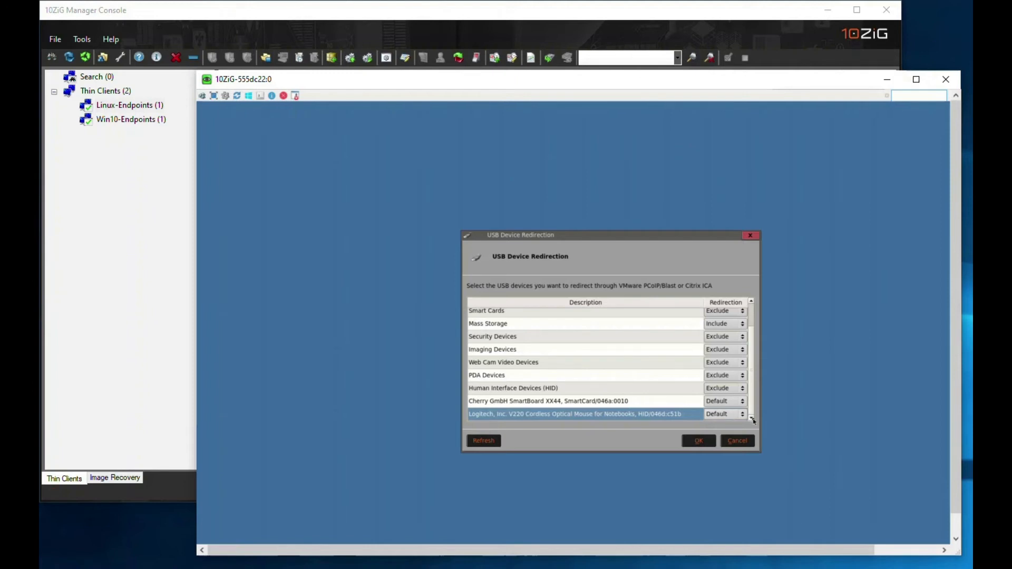
pyautogui.moveTo(838, 384)
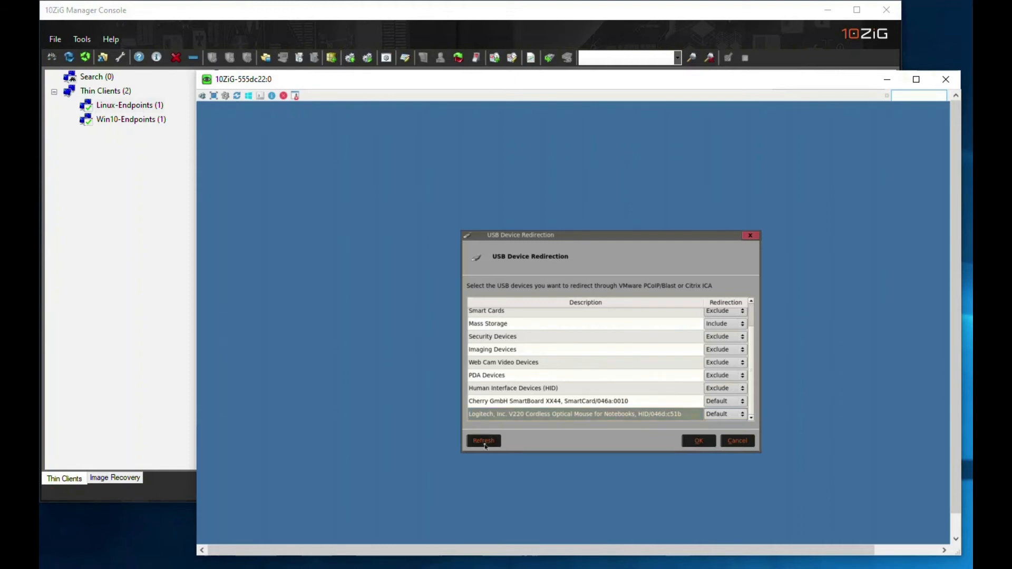
# Step: Refresh the device list, select the Silicon Motion flash drive at Default, and accept the redirection settings
pyautogui.click(483, 441)
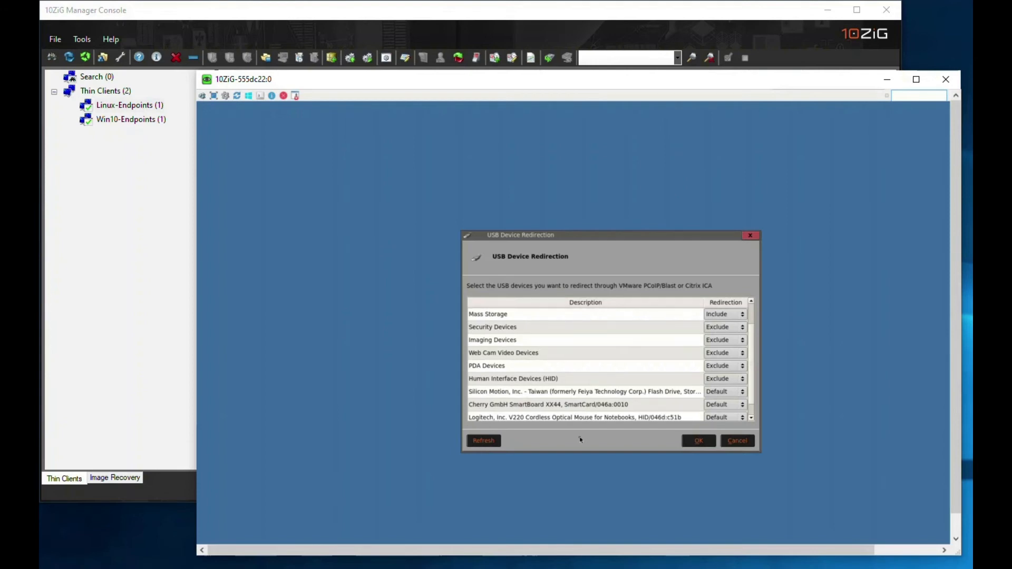
pyautogui.moveTo(679, 396)
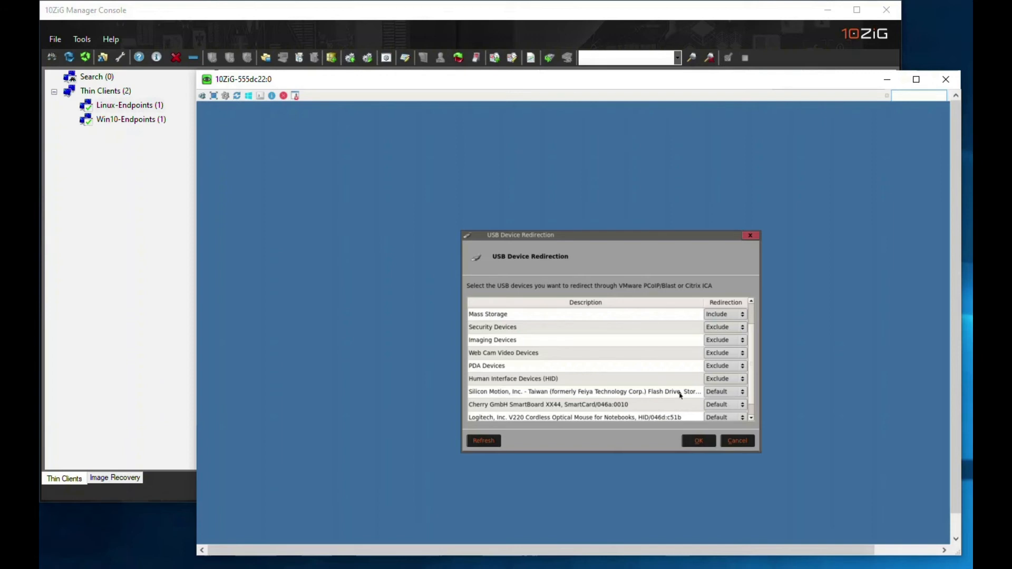
pyautogui.click(584, 391)
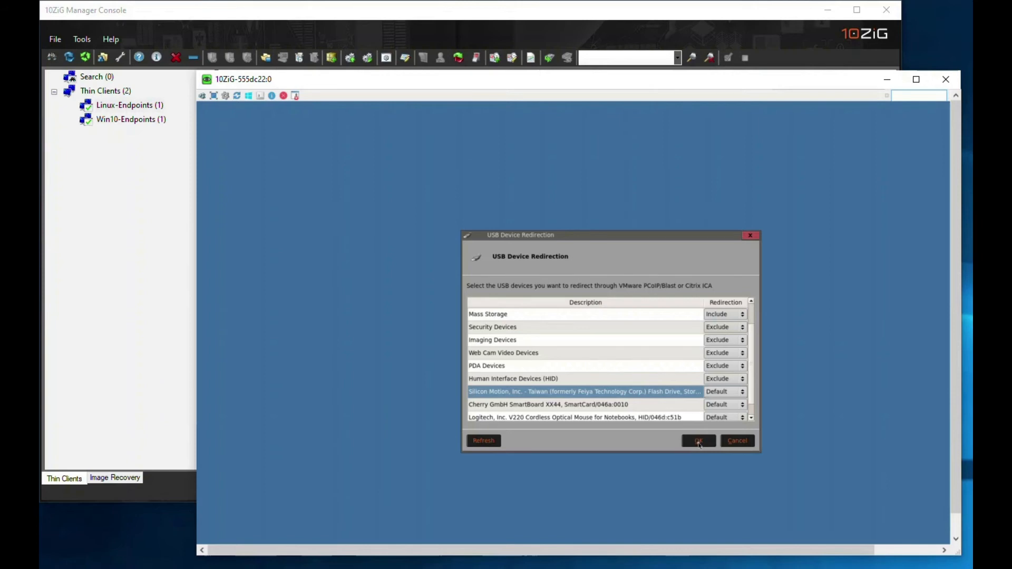
pyautogui.click(698, 441)
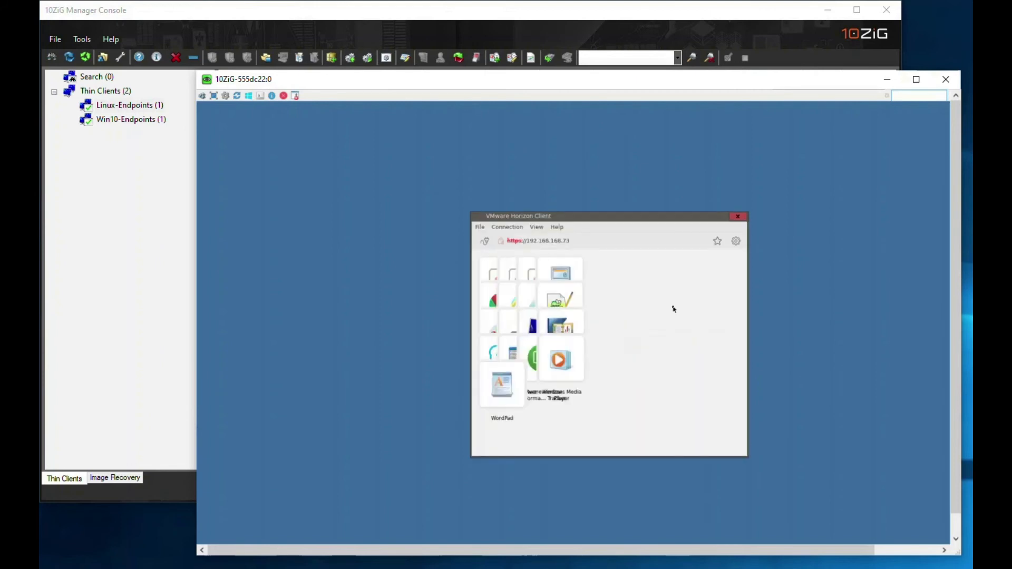
# Step: Start the remote Windows 10 desktop and launch File Explorer from its taskbar
pyautogui.click(738, 216)
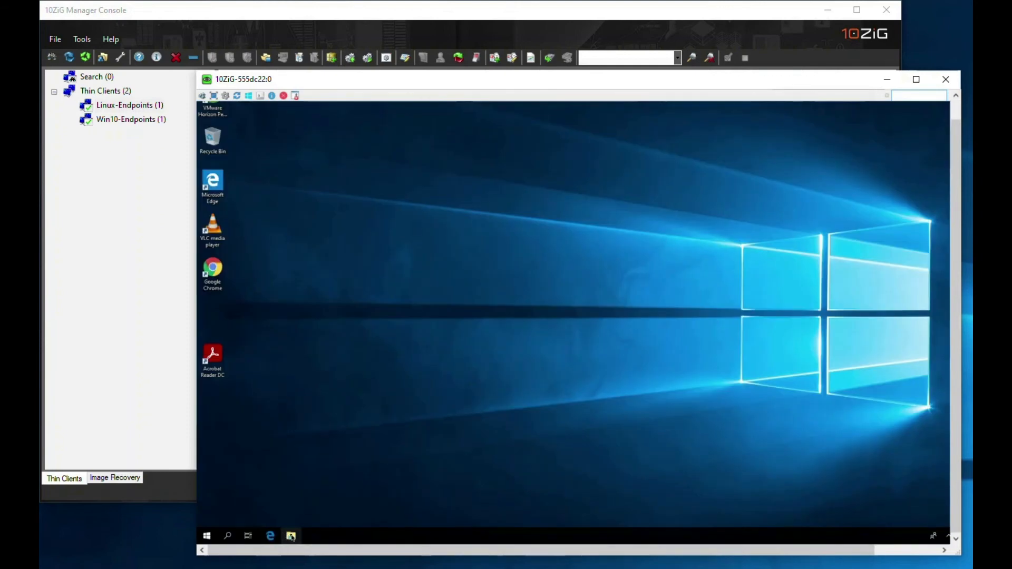
pyautogui.click(290, 535)
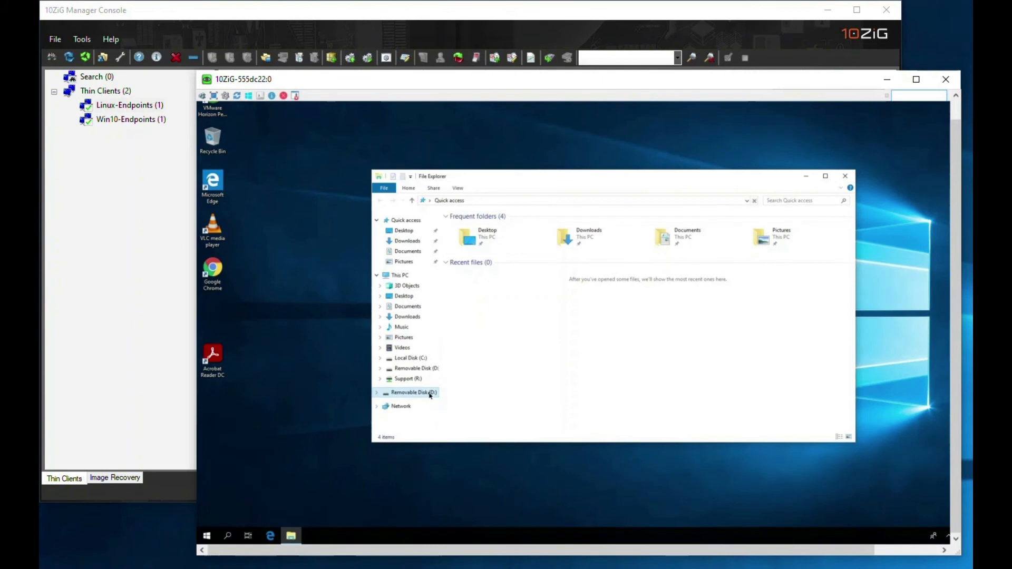
# Step: Show Removable Disk (D:) contents with its boot and EFI folders and NOS image files
pyautogui.click(449, 200)
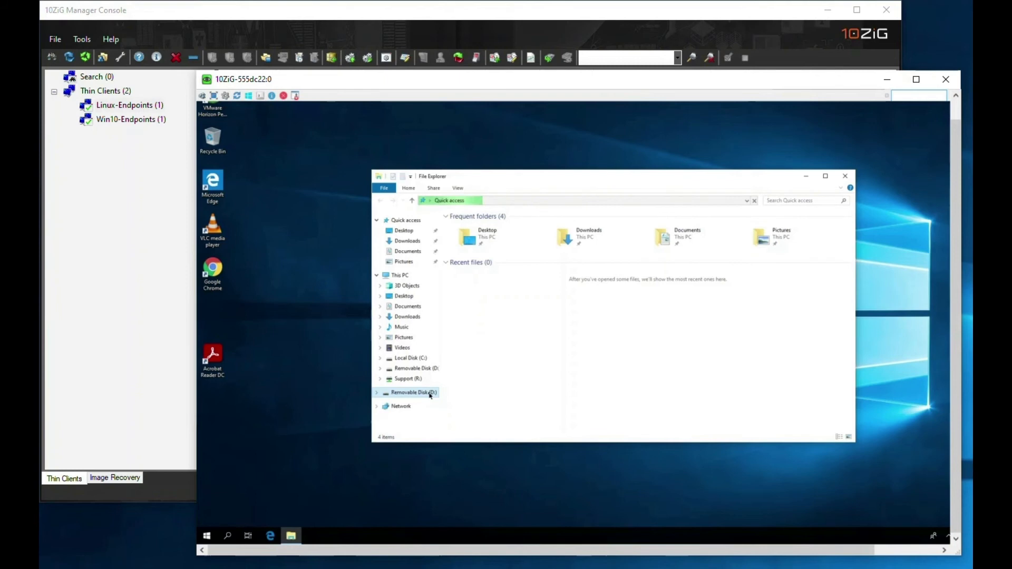
pyautogui.click(413, 392)
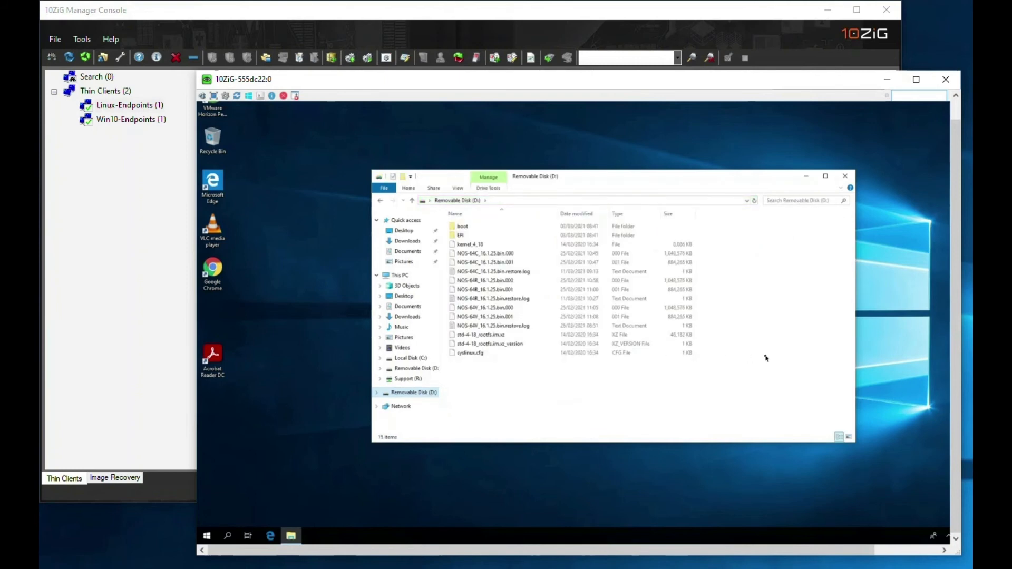